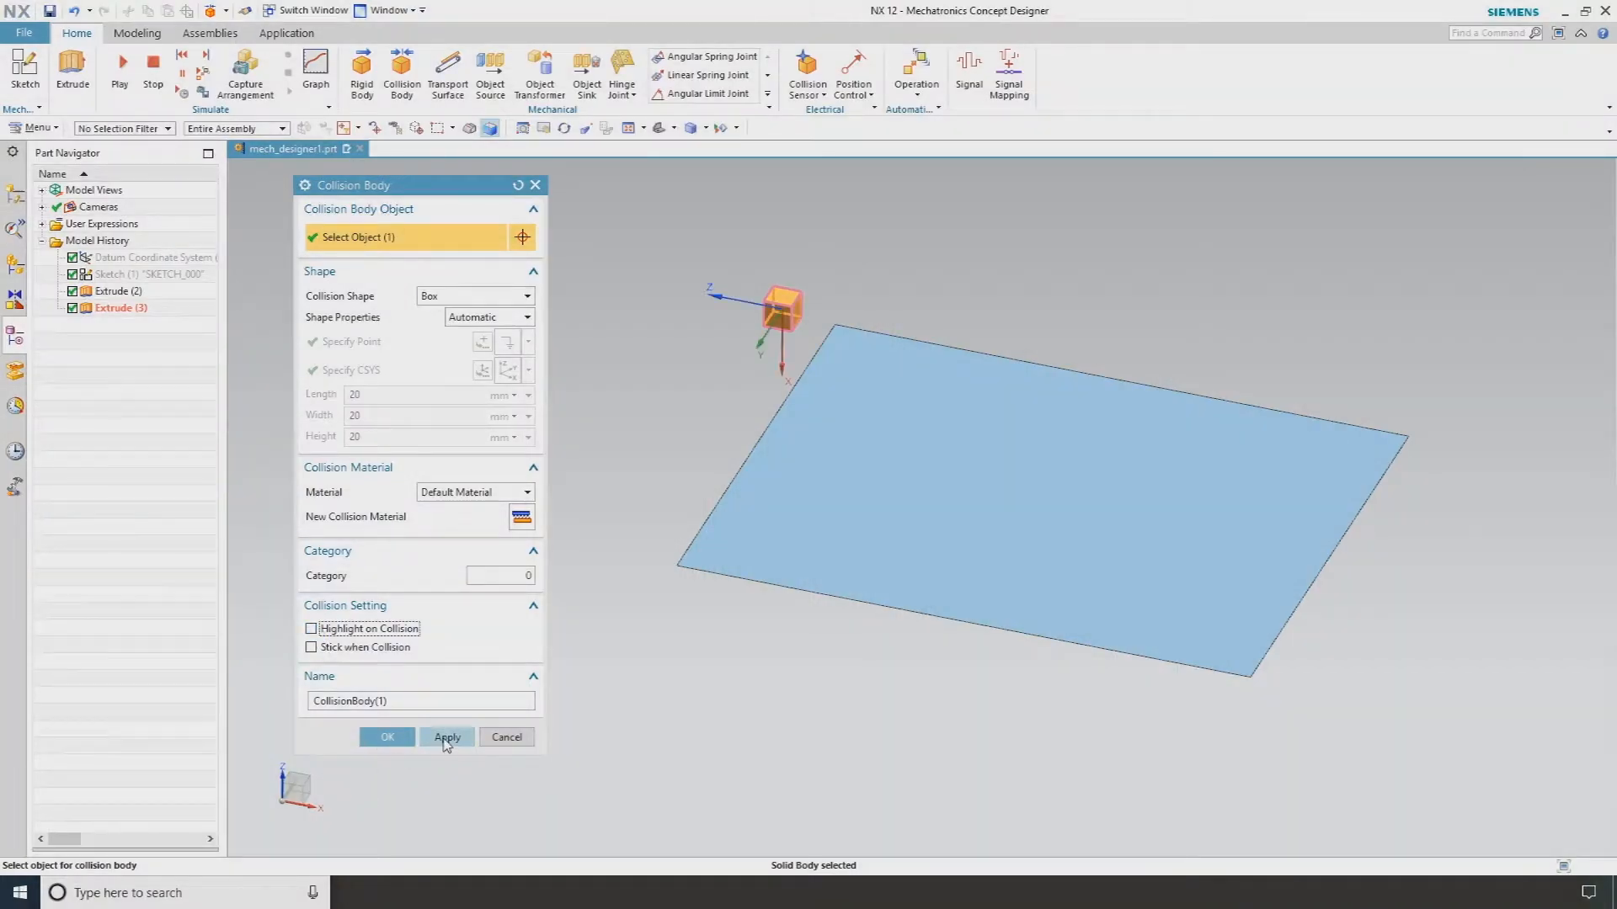
Step: Apply a collision body to the small cube, then to the large flat plate
left_click(446, 737)
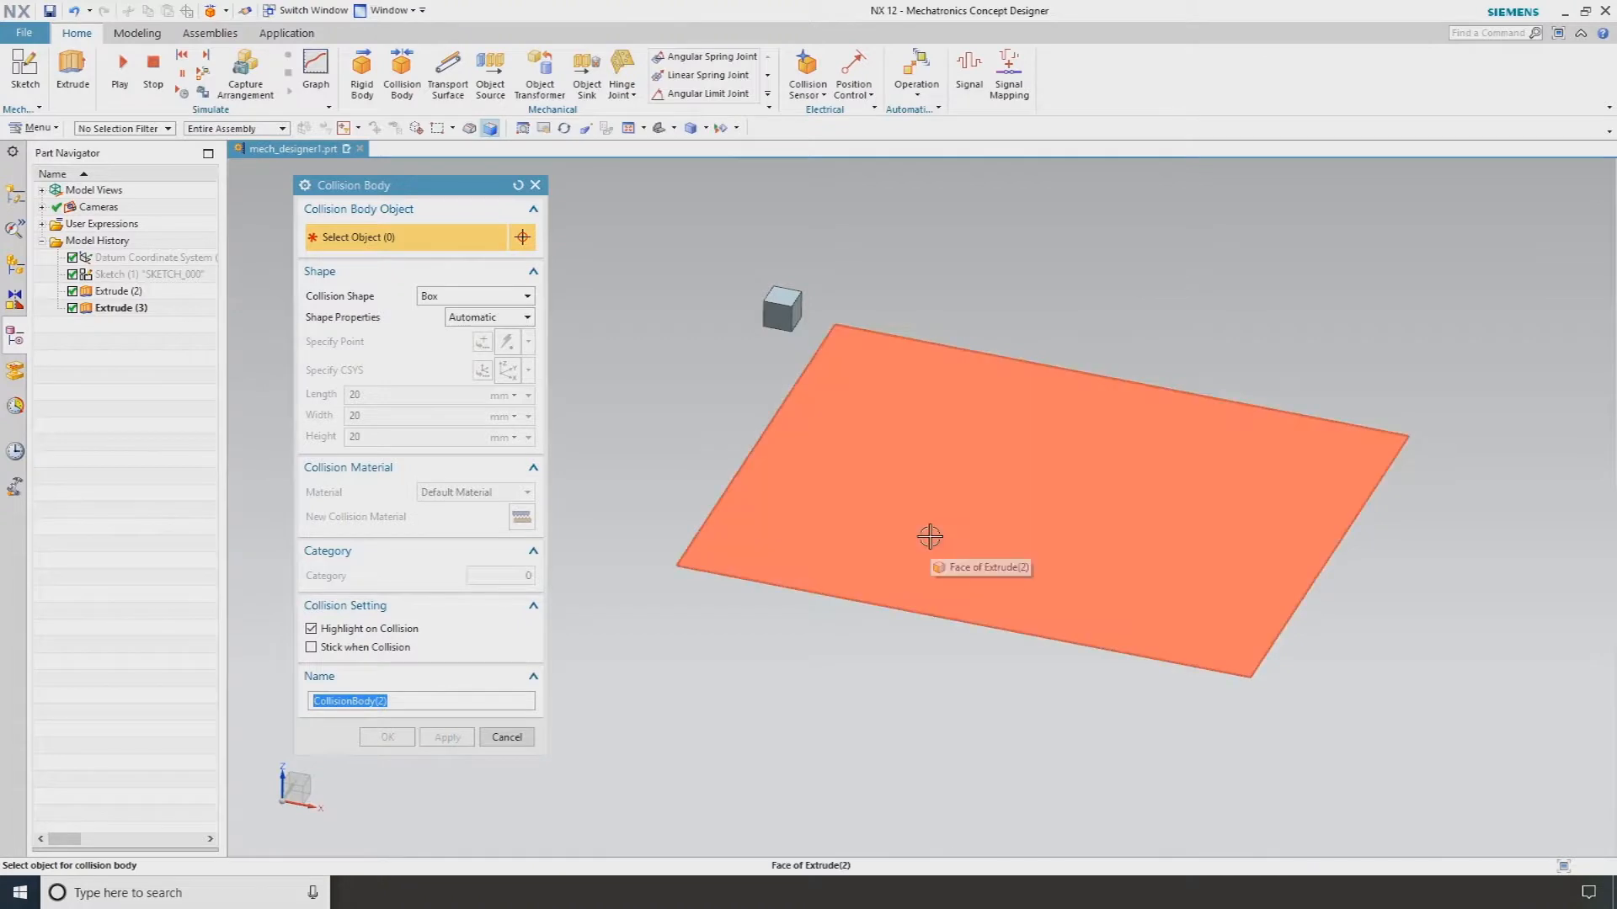
left_click(927, 537)
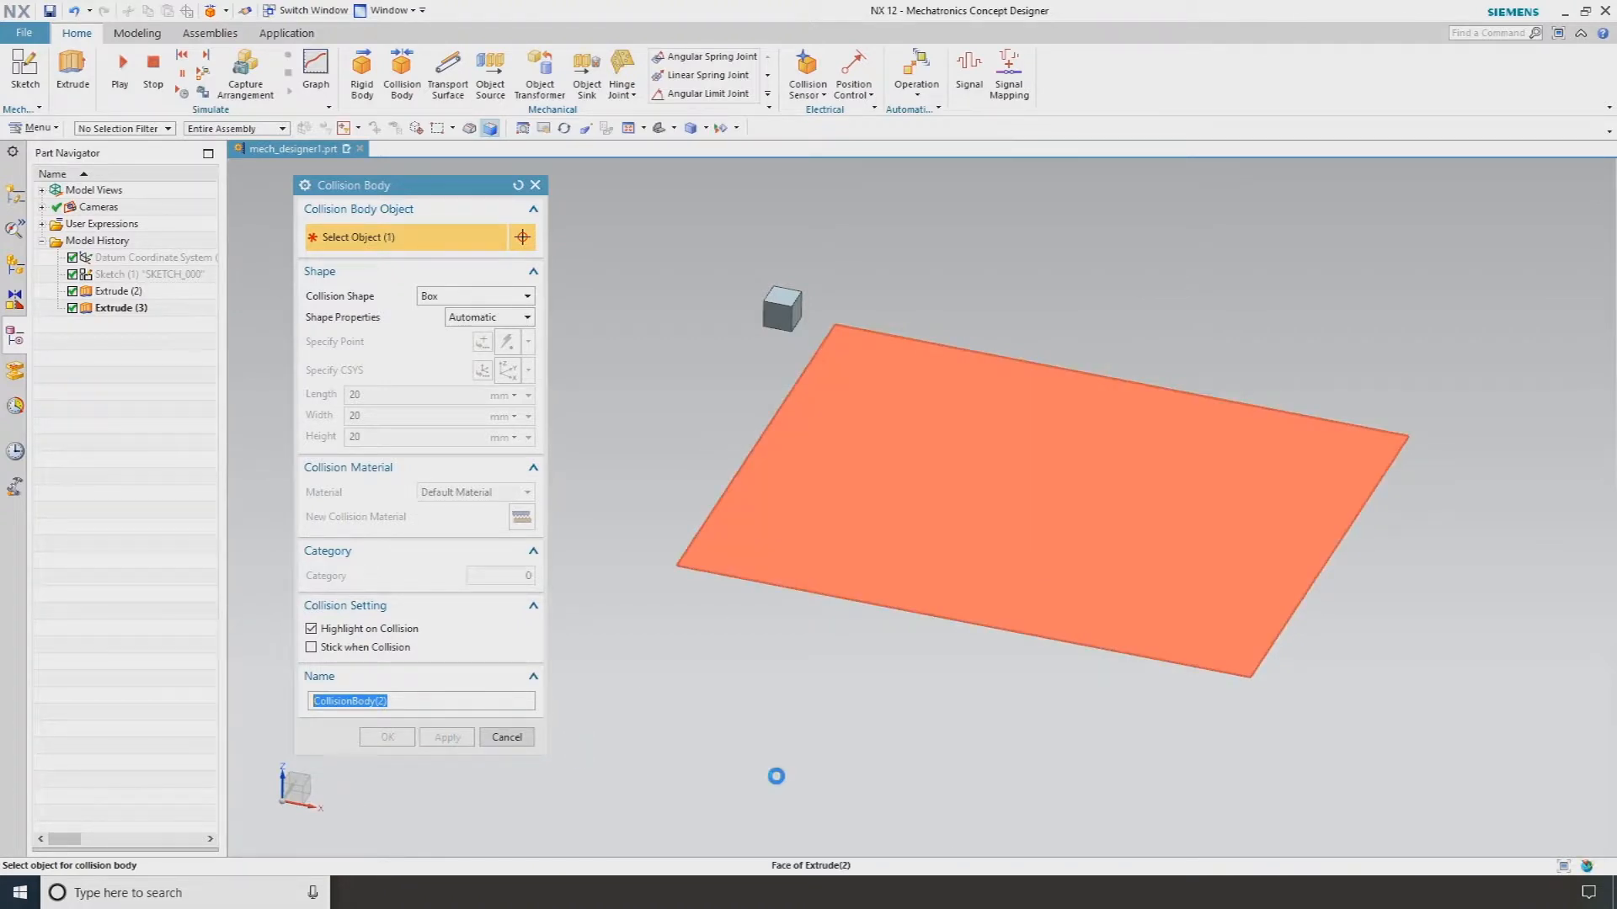
left_click(1043, 501)
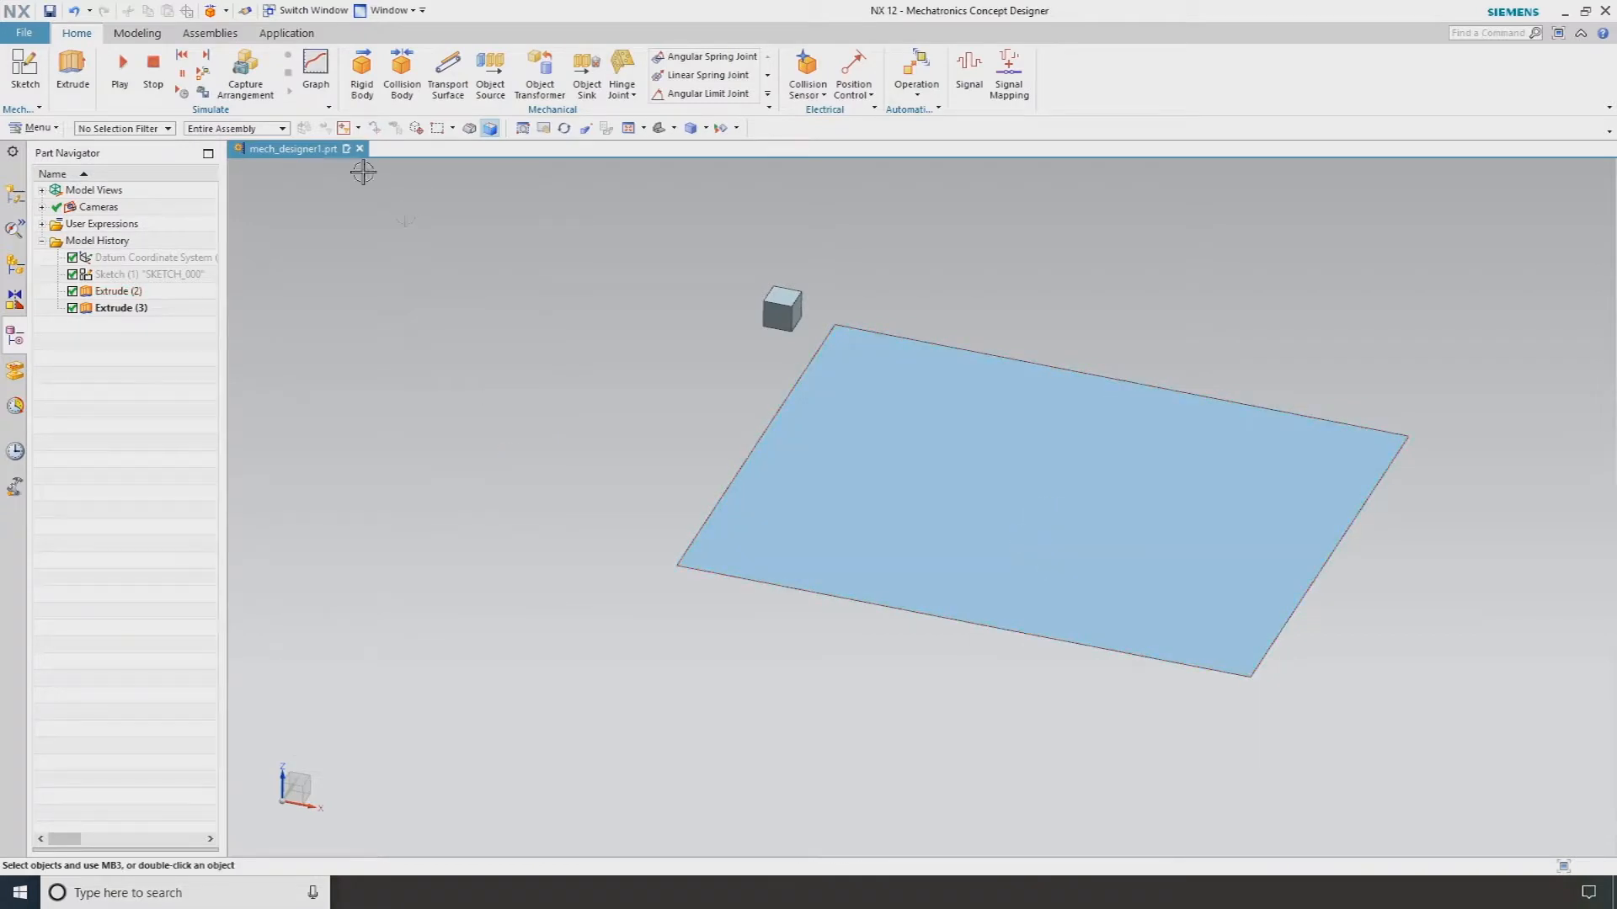
left_click(120, 63)
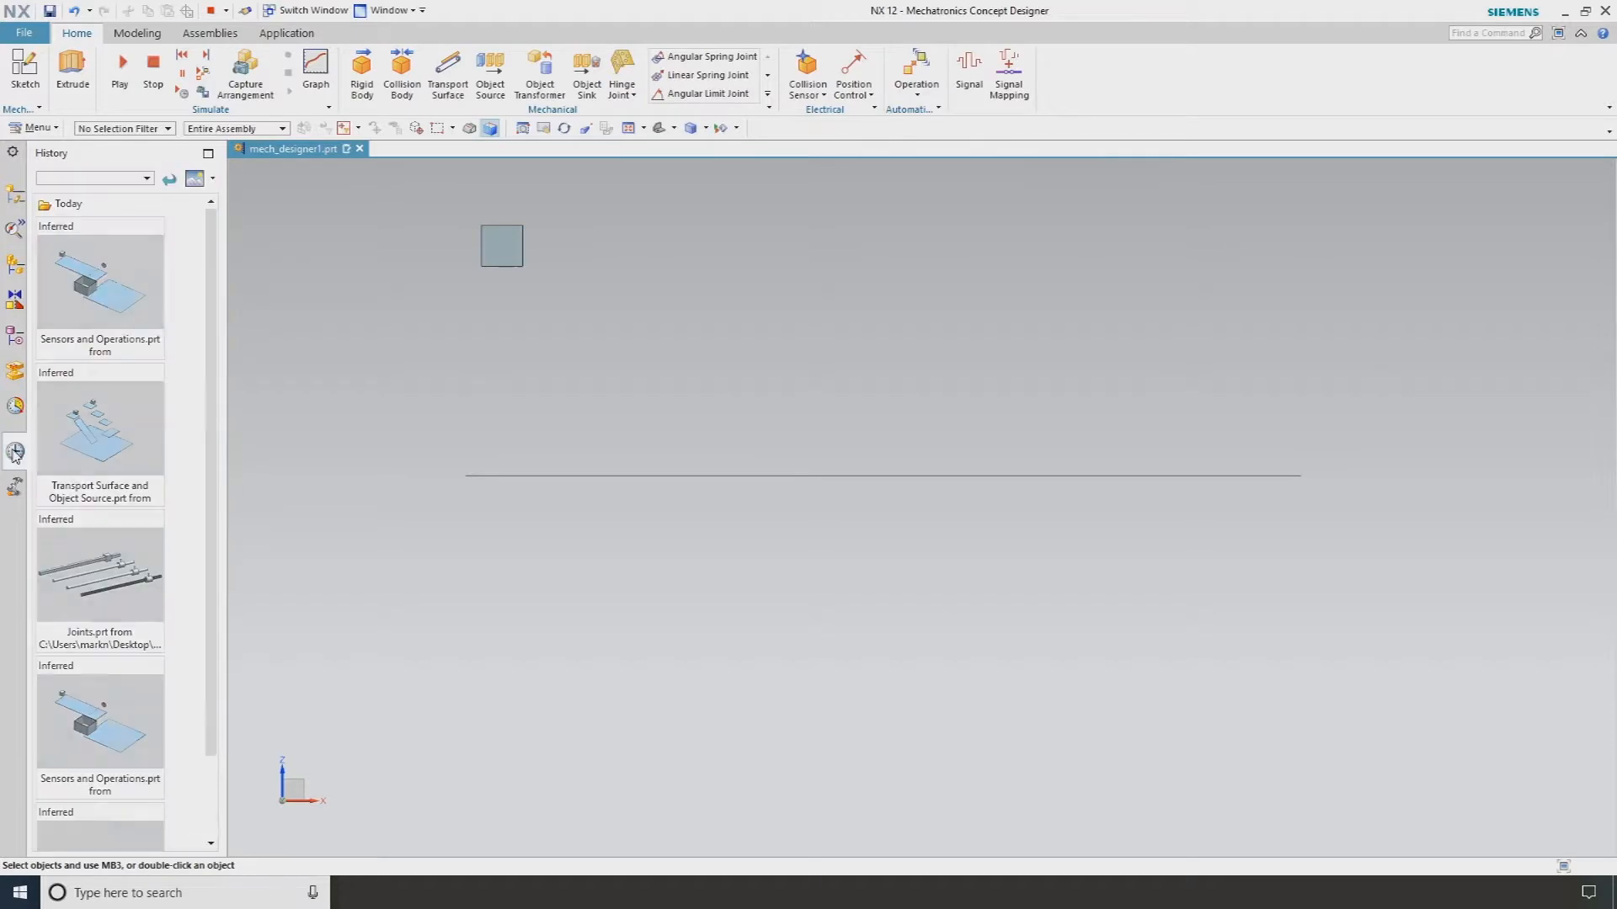
Step: Open 'Transport Surface and Object Source.prt' from the History palette
double_click(99, 428)
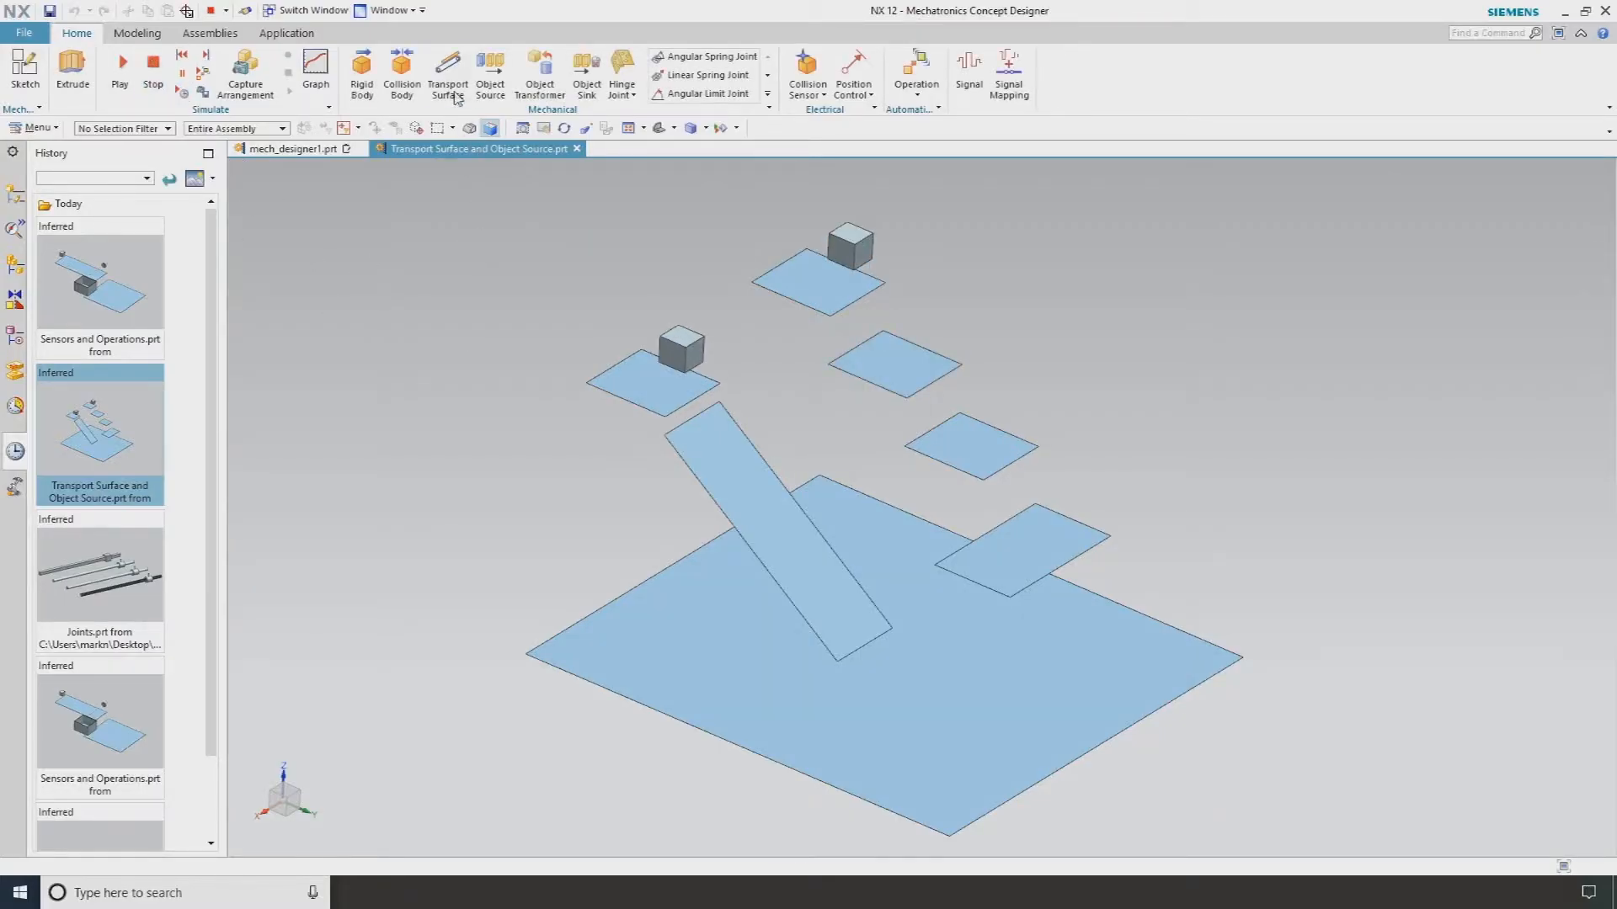
Step: Create 100 mm/s transport surfaces on two plate faces, then select the right-hand plate
left_click(447, 71)
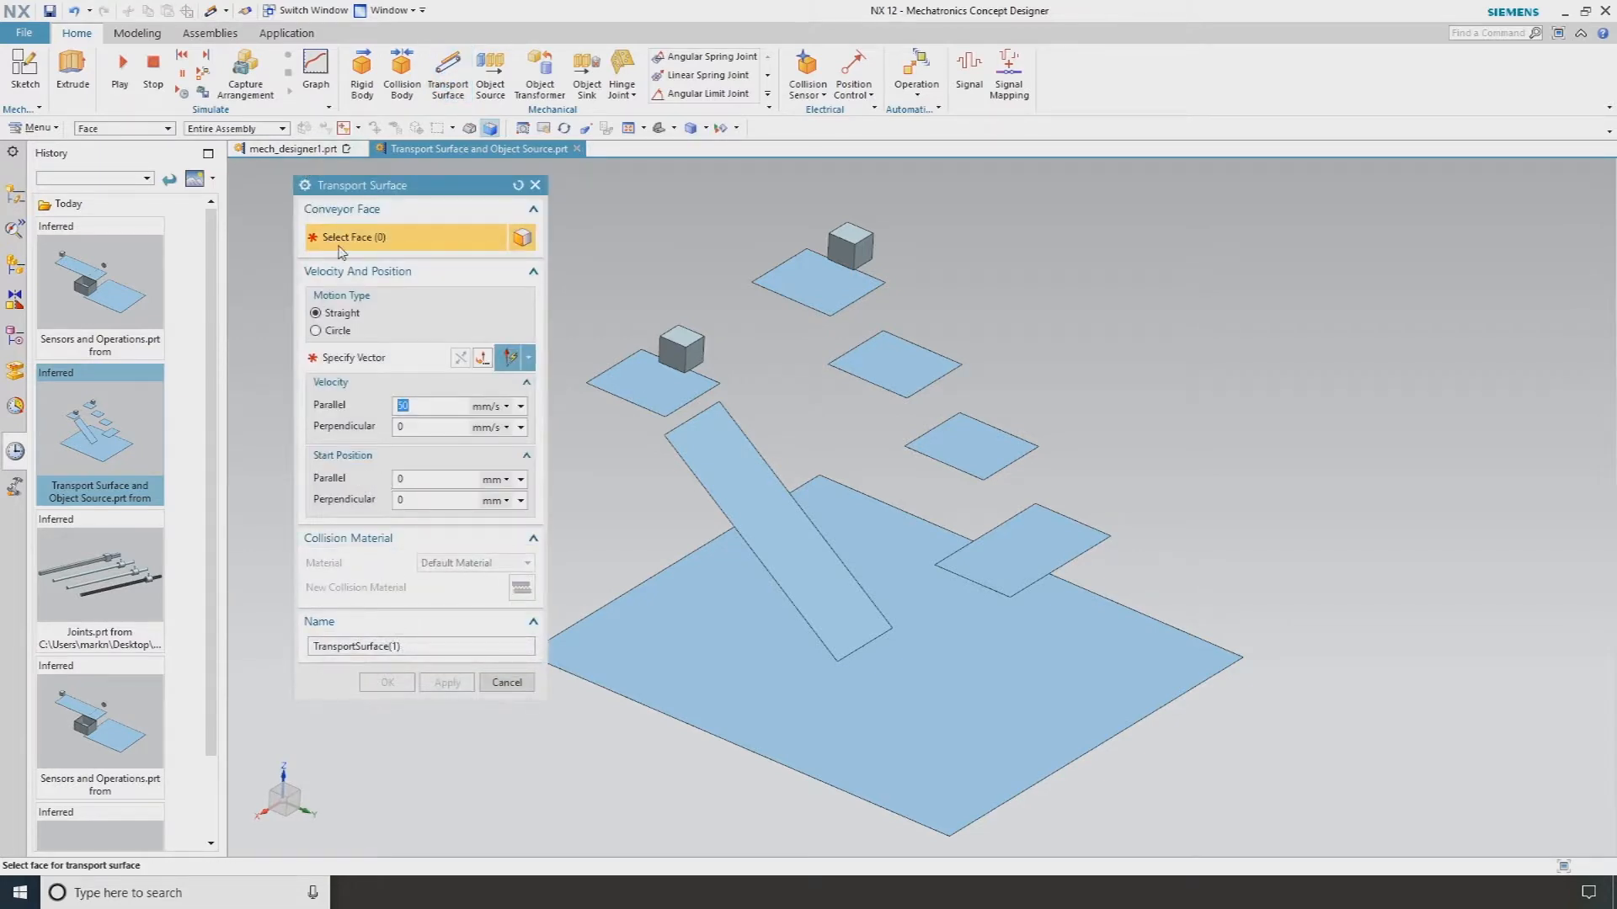
left_click(794, 286)
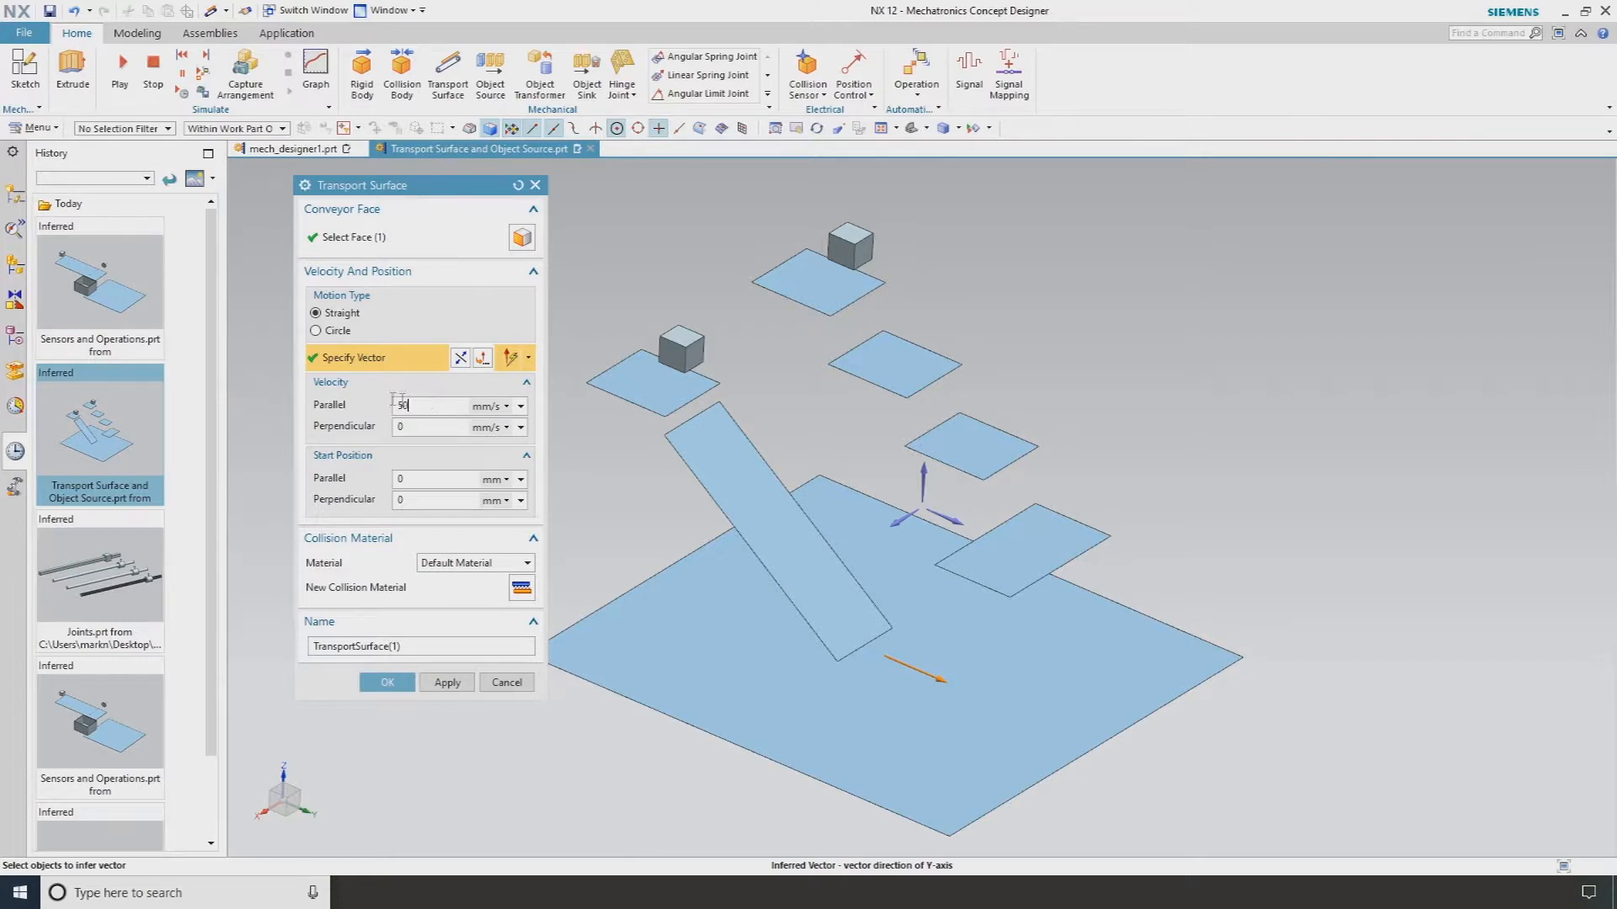
type("100")
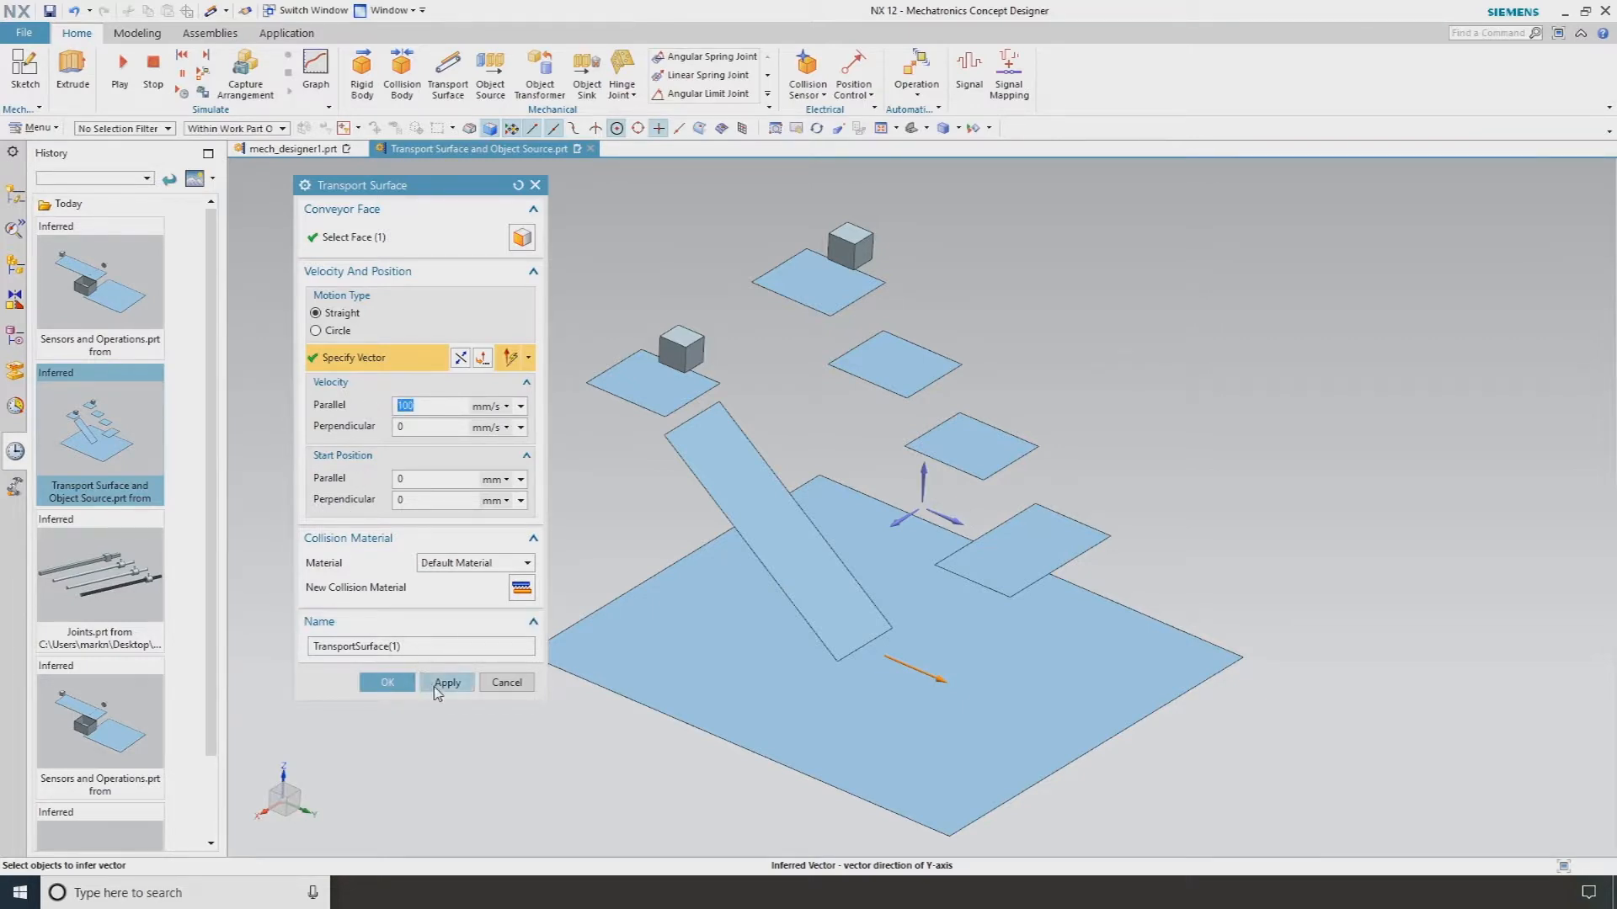
left_click(446, 682)
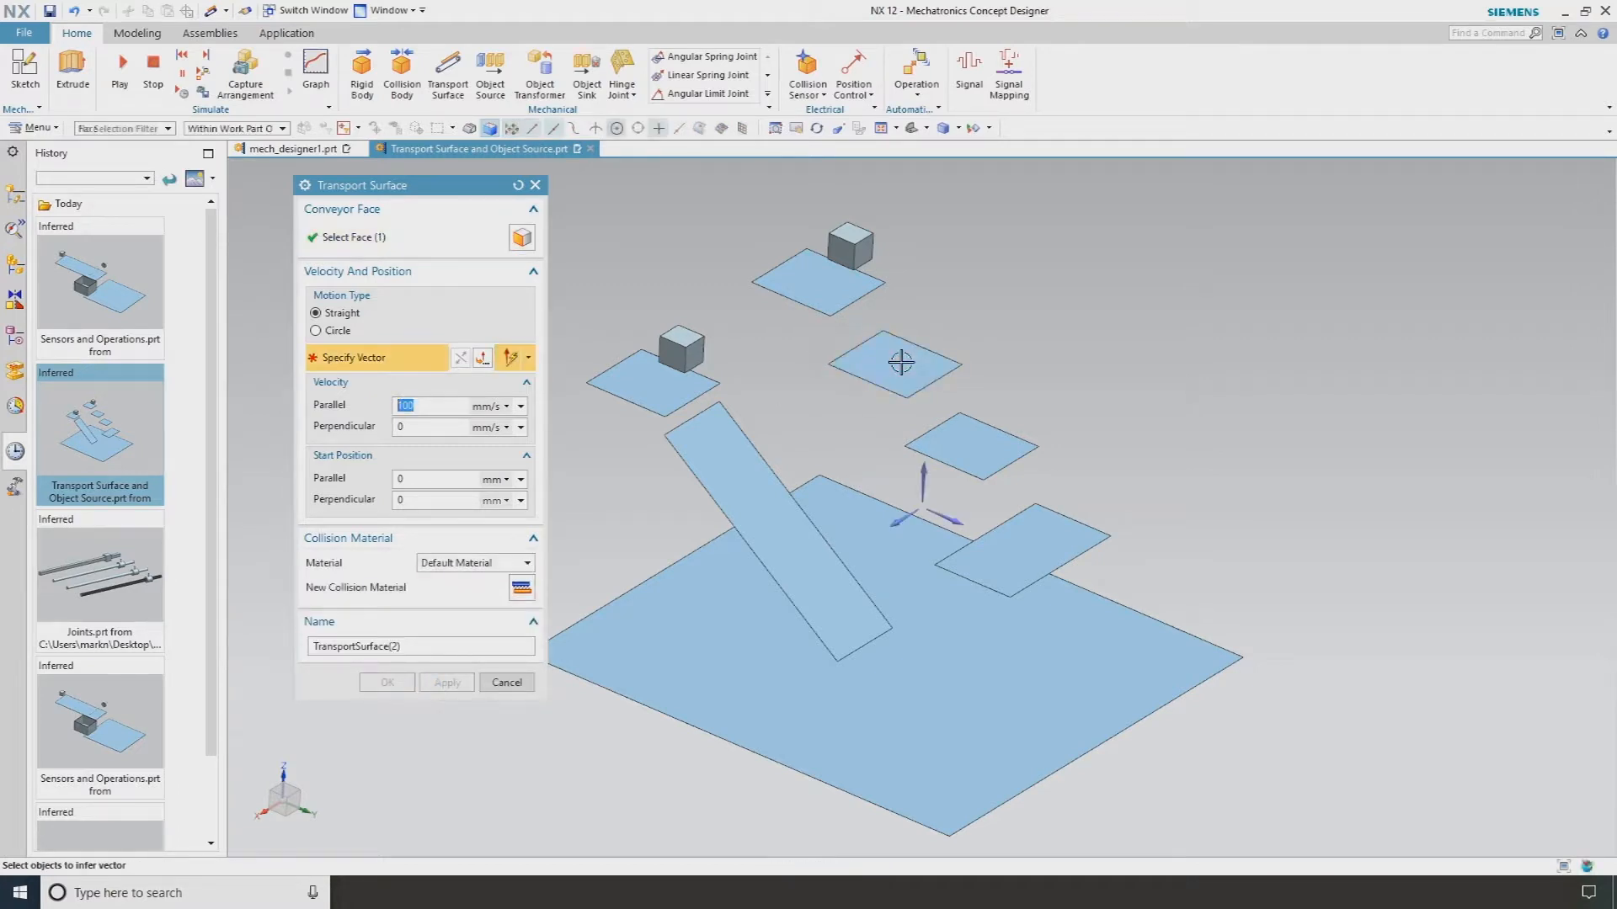
left_click(900, 362)
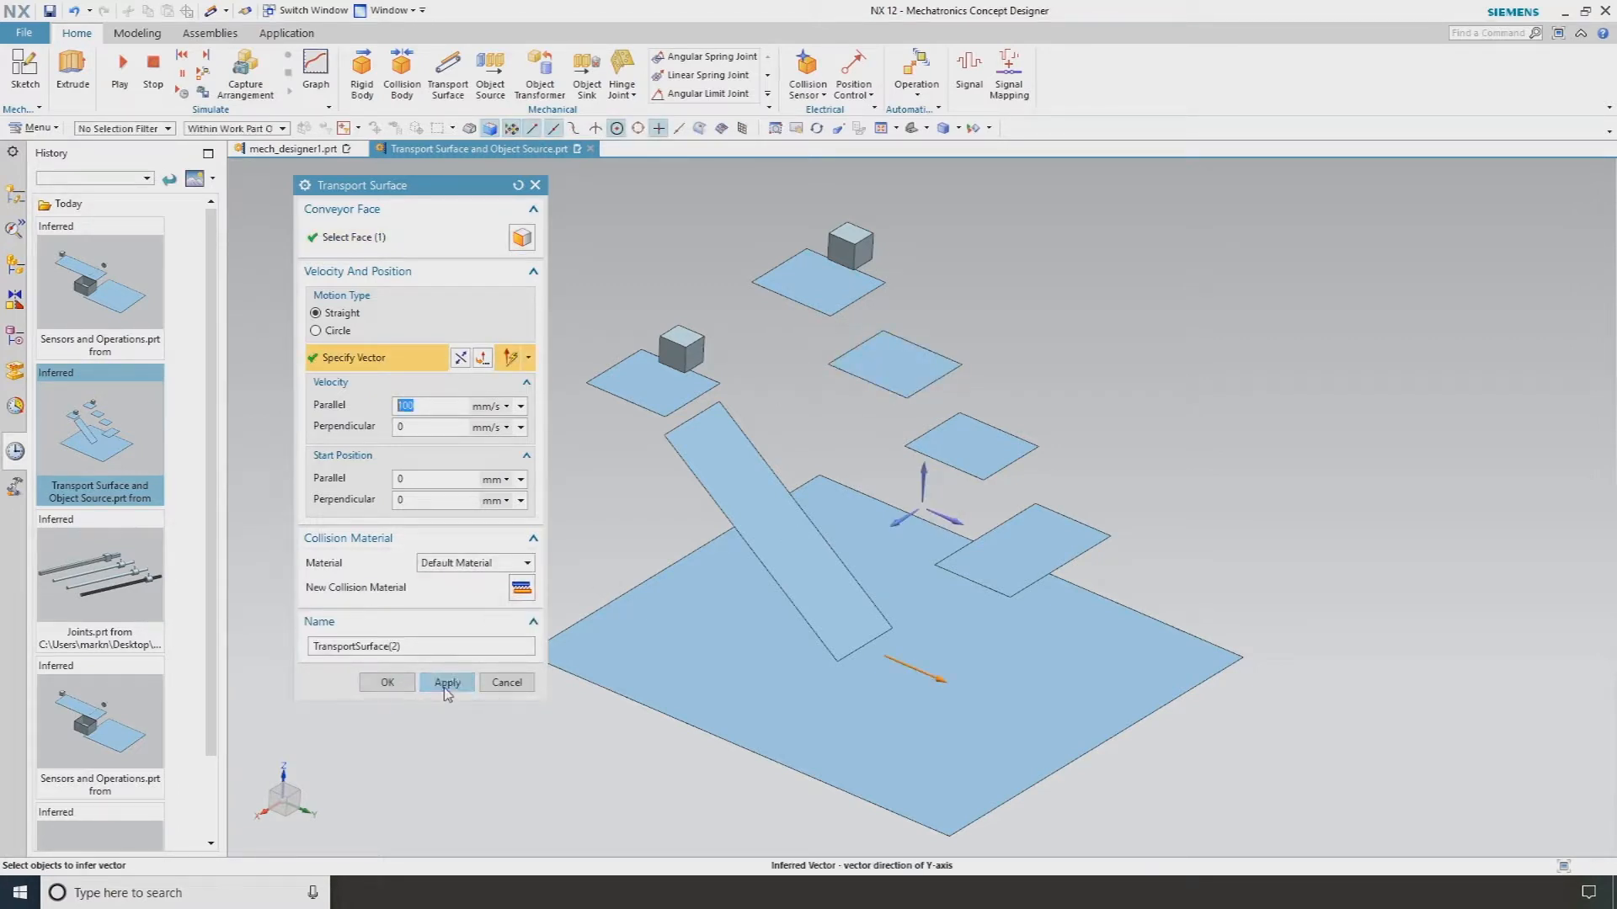
left_click(447, 682)
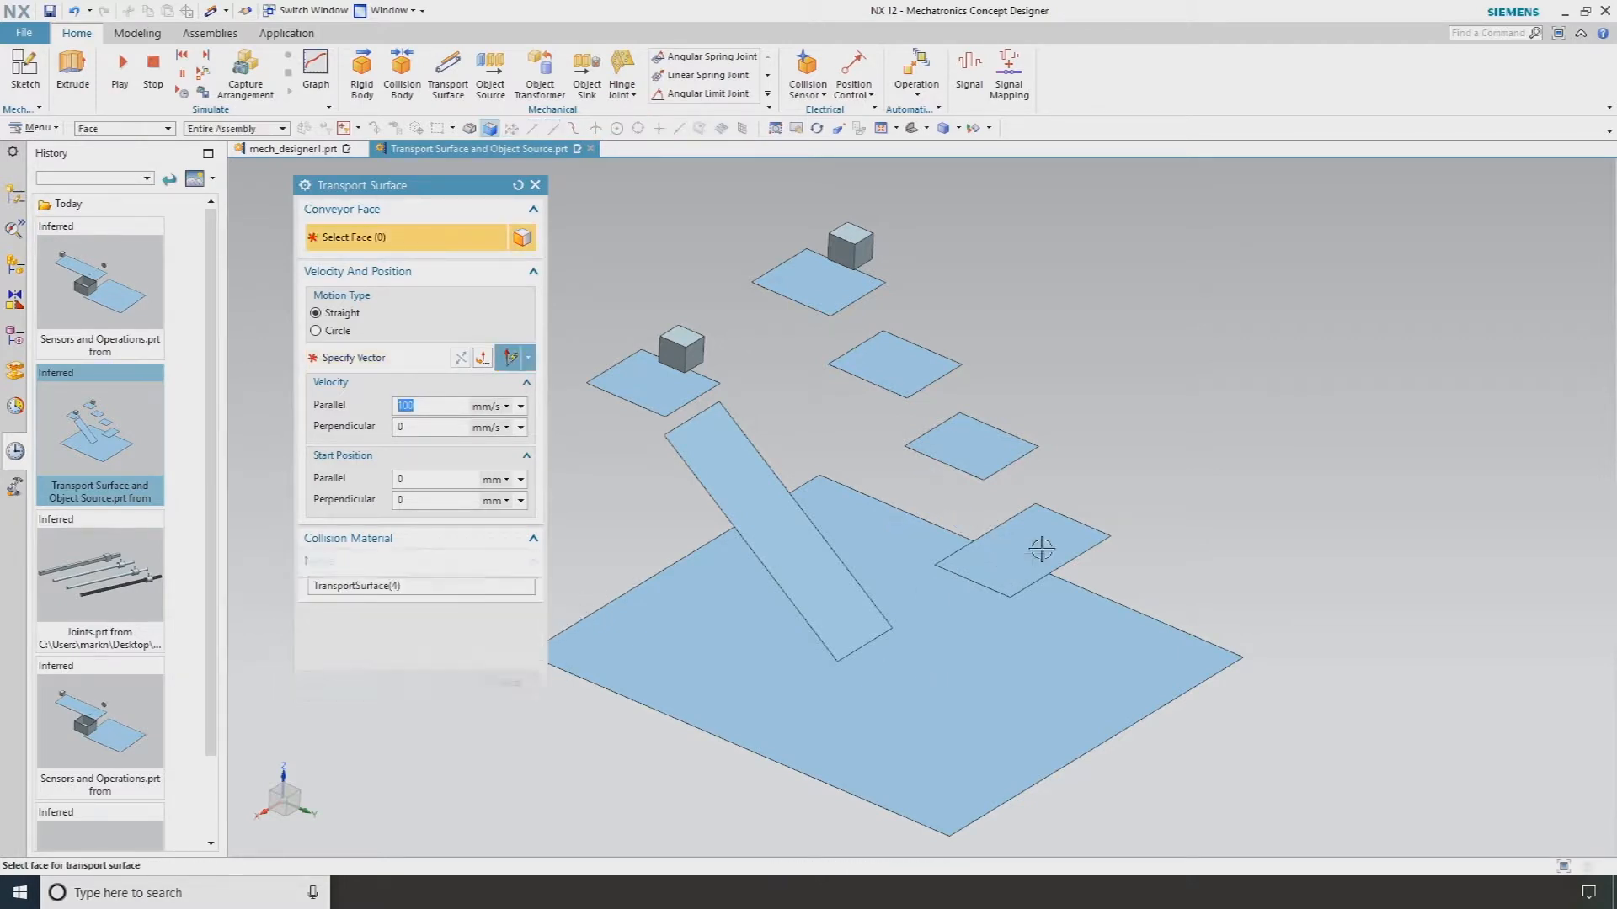
left_click(1040, 547)
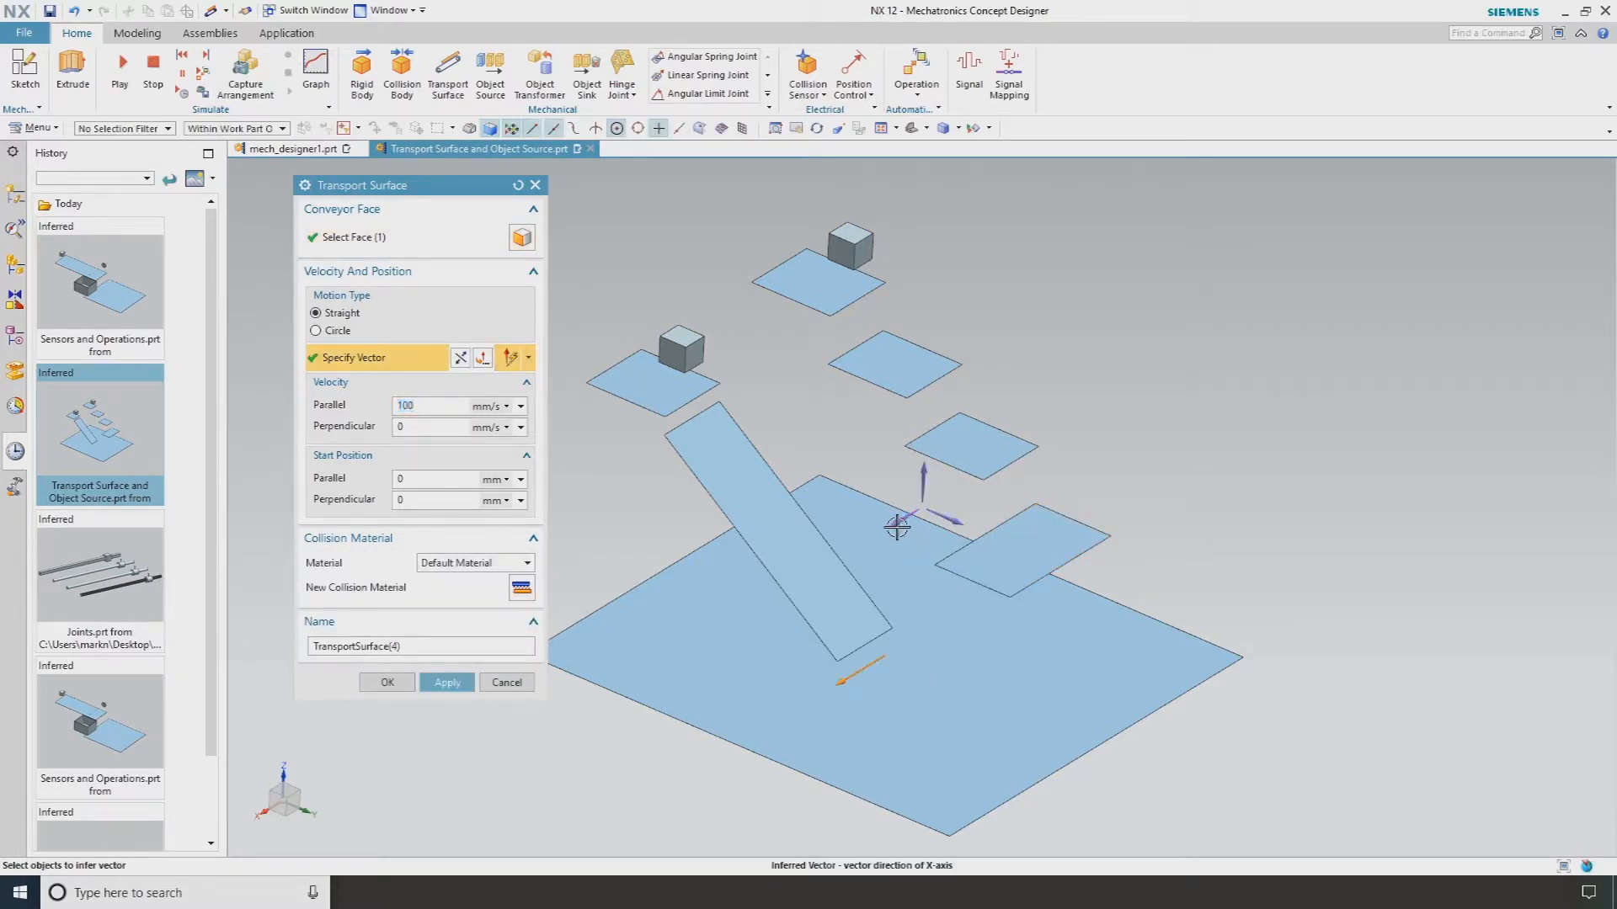